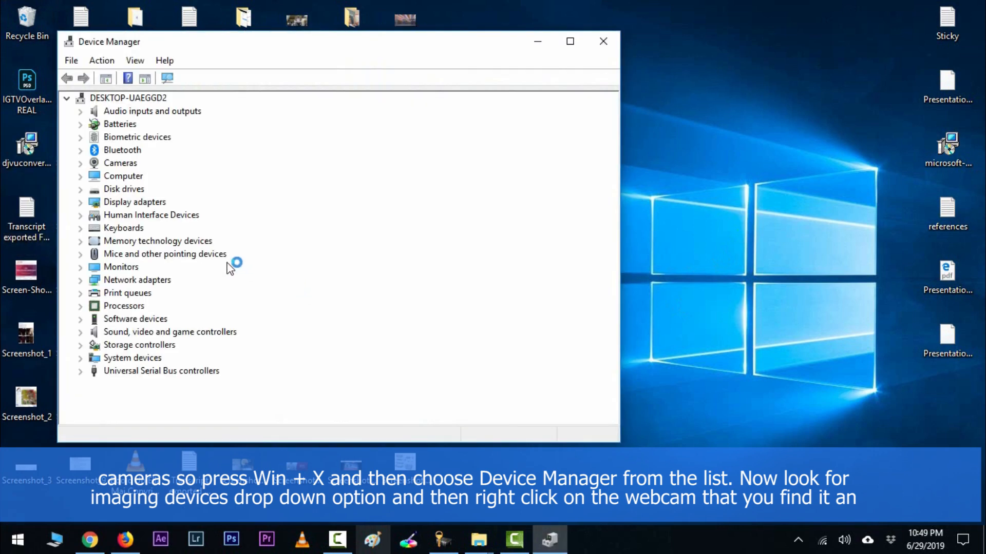
{"action": "mouse_move", "coordinate": [121, 216]}
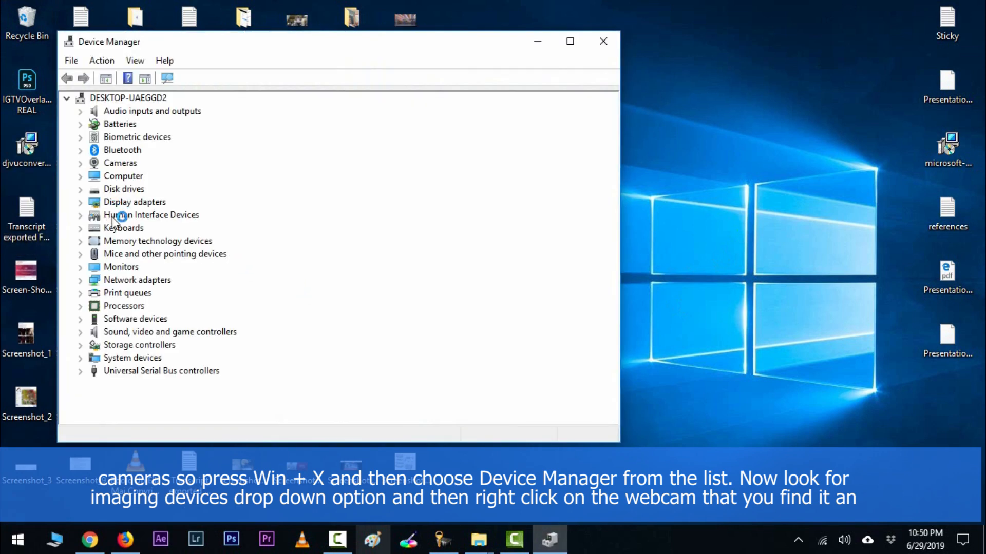
{"action": "mouse_move", "coordinate": [109, 168]}
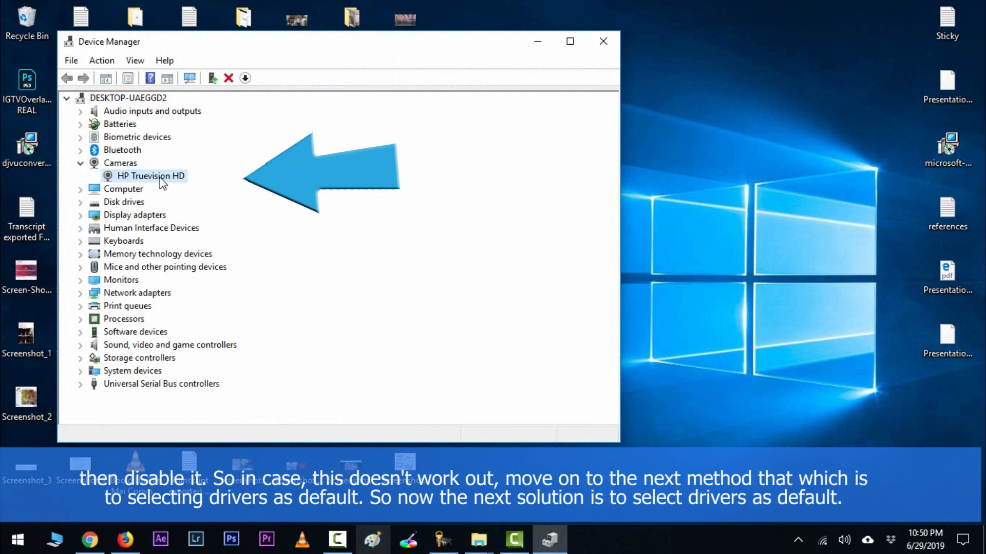
Bring up the HP Truevision HD webcam's actions, then reach Devices and Printers via Control Panel
{"action": "right_click", "coordinate": [149, 176]}
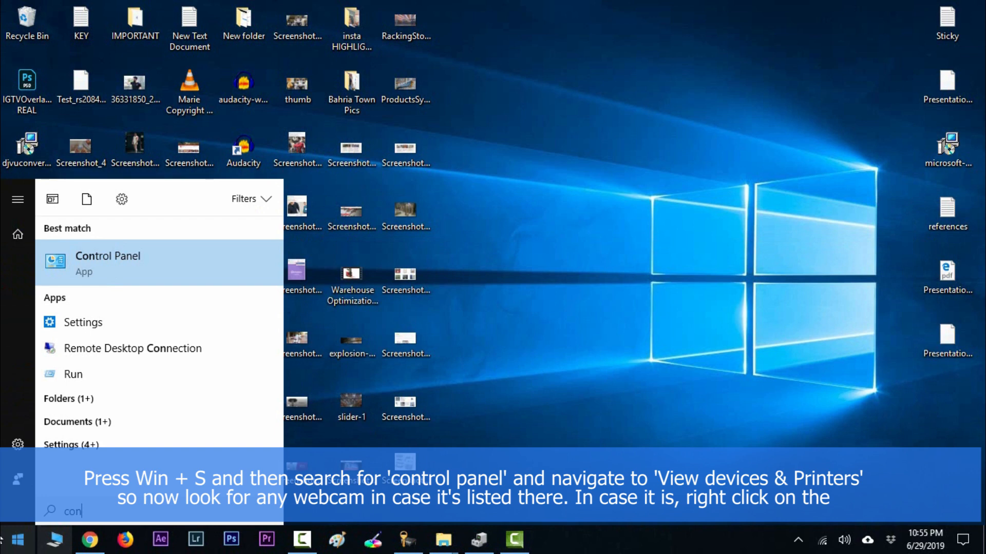
{"action": "left_click", "coordinate": [108, 262]}
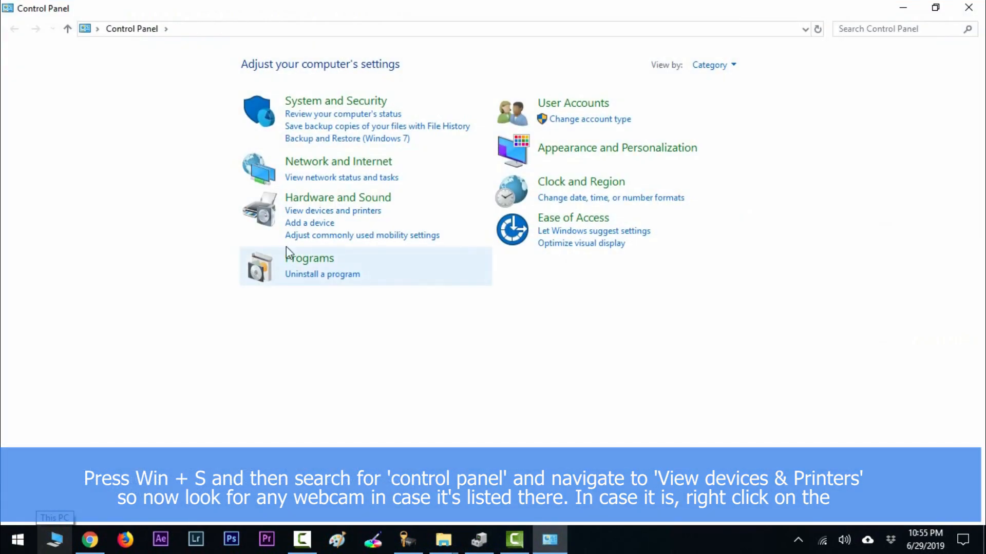
{"action": "left_click", "coordinate": [332, 211]}
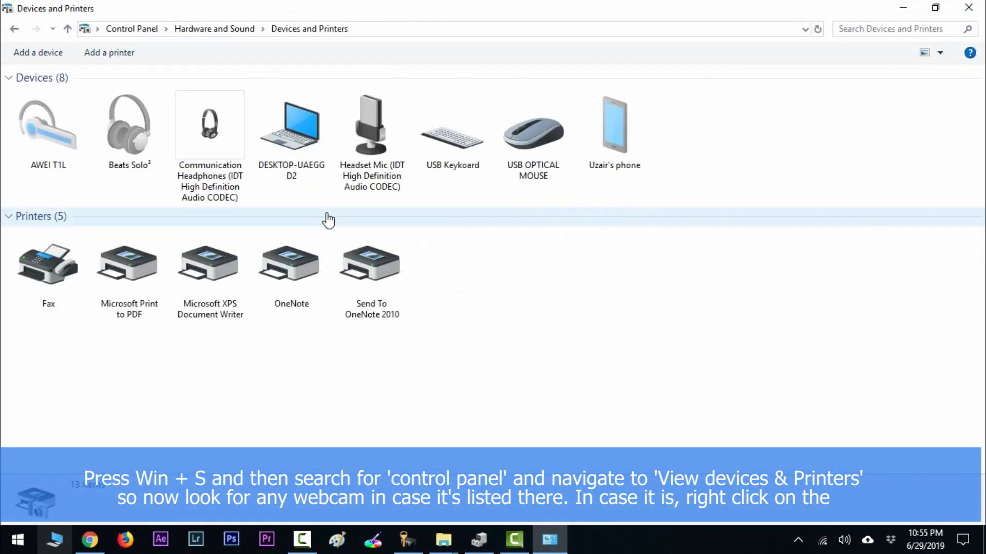
{"action": "mouse_move", "coordinate": [578, 298]}
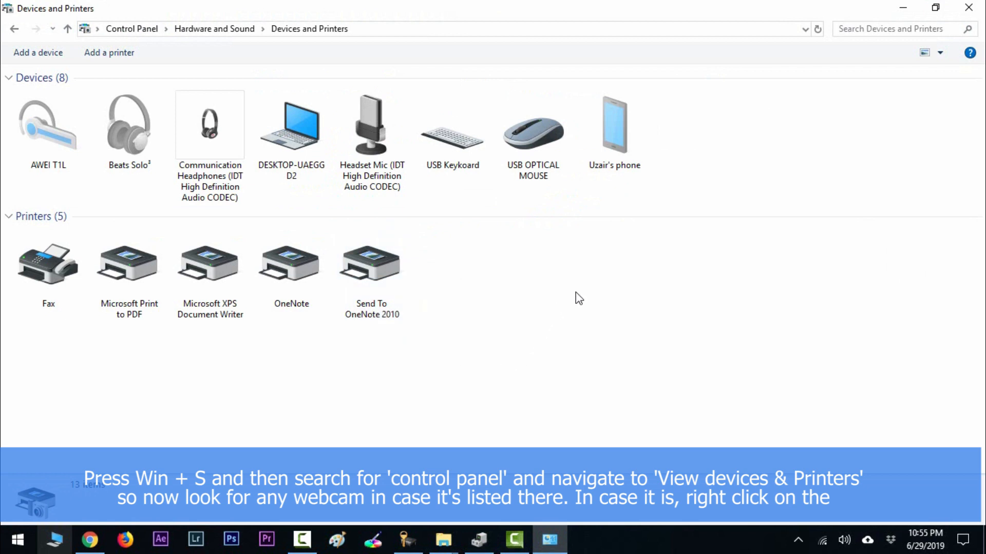
{"action": "mouse_move", "coordinate": [616, 310]}
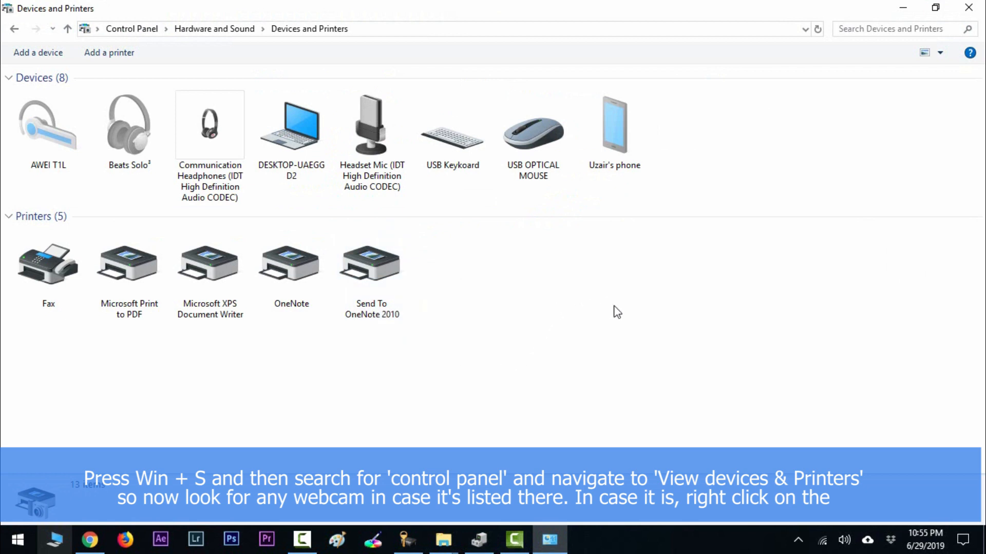